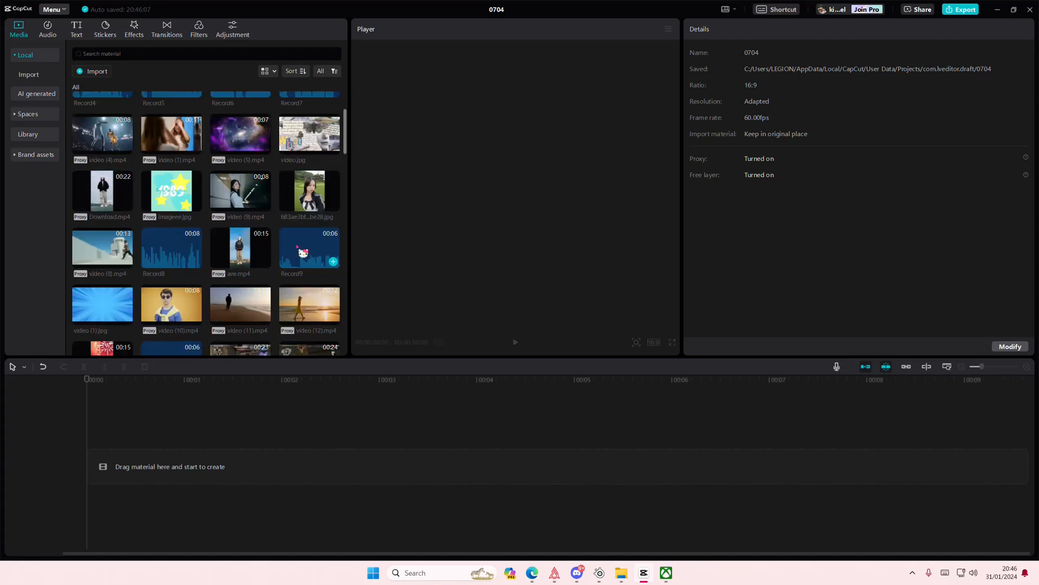
Place video (9).mp4 on two stacked timeline tracks and bring up the effects library.
left_click_drag(239, 188, 241, 466)
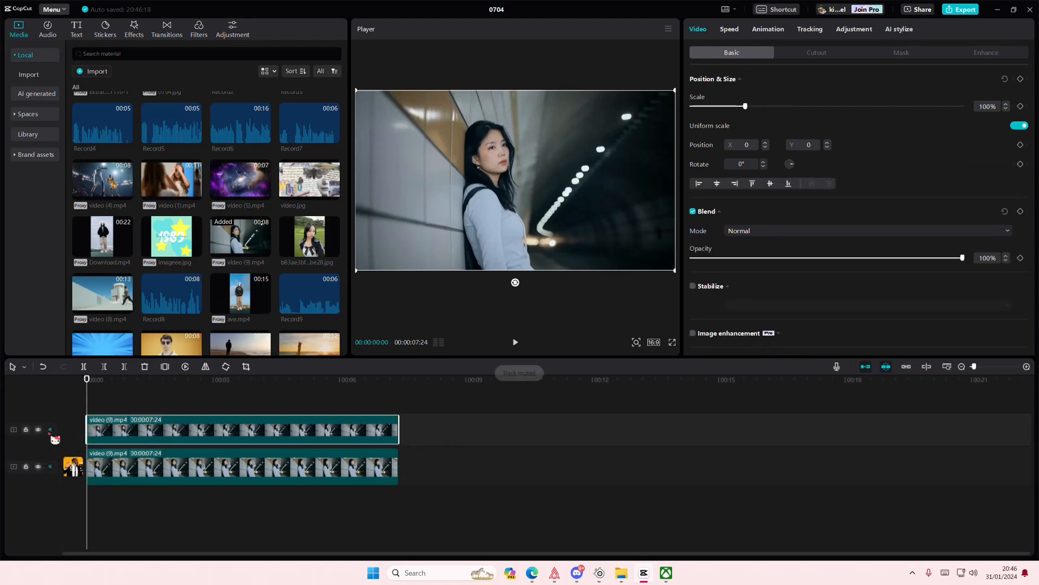
left_click(133, 26)
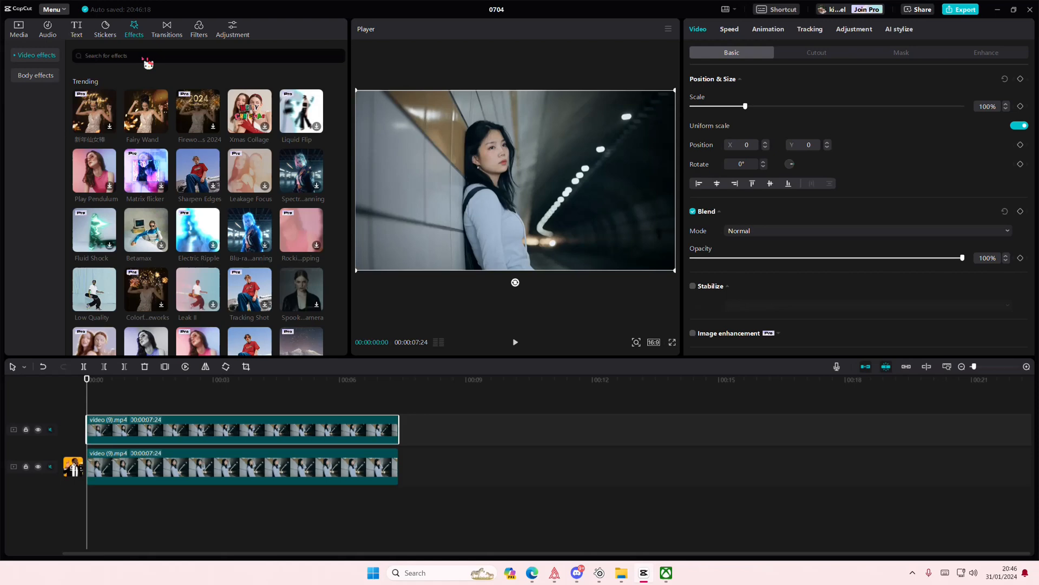
Search 'blur' in Video effects, add Blur to the top clip and adjust its strength.
type("blur")
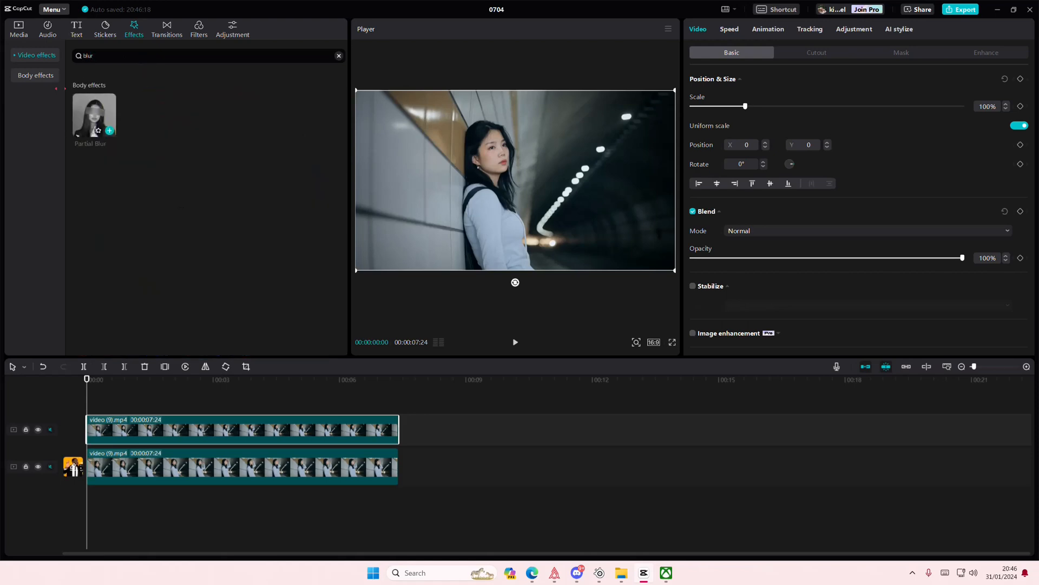
left_click(94, 115)
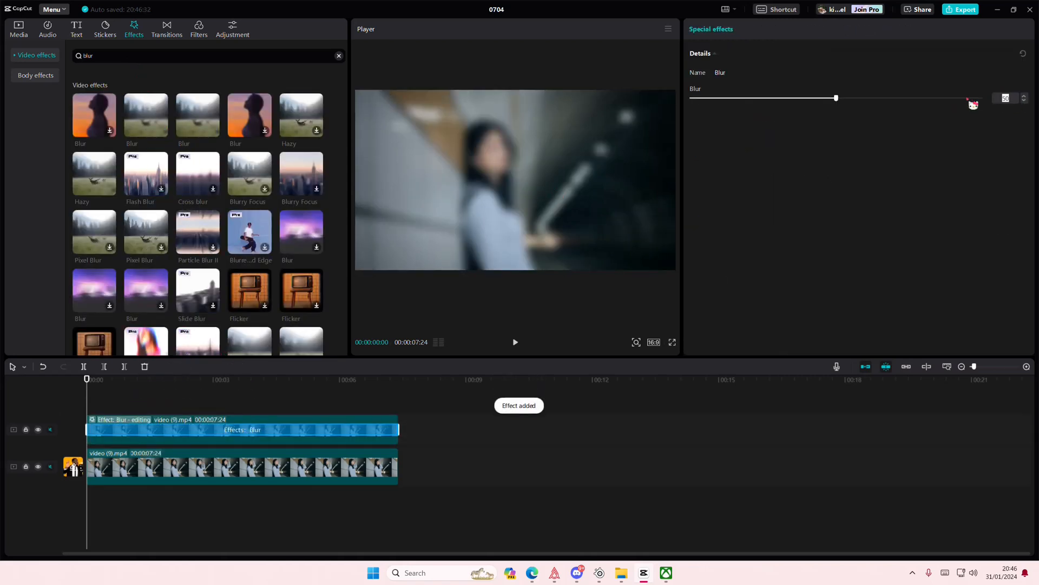
left_click_drag(836, 98, 822, 98)
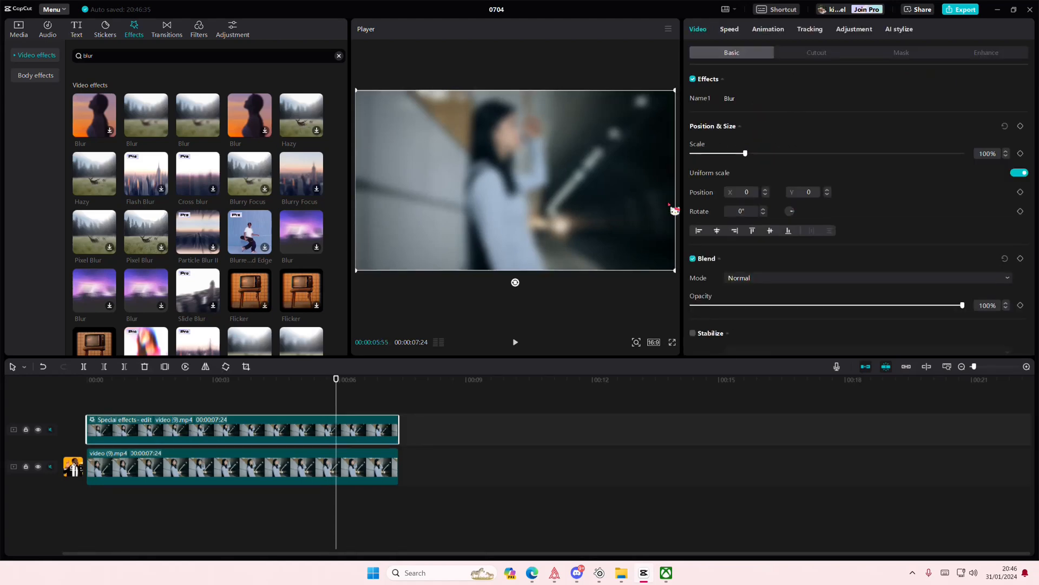
In Adjustment > Curves, pull the Red curve's shadows down and highlights up into an S.
left_click(853, 29)
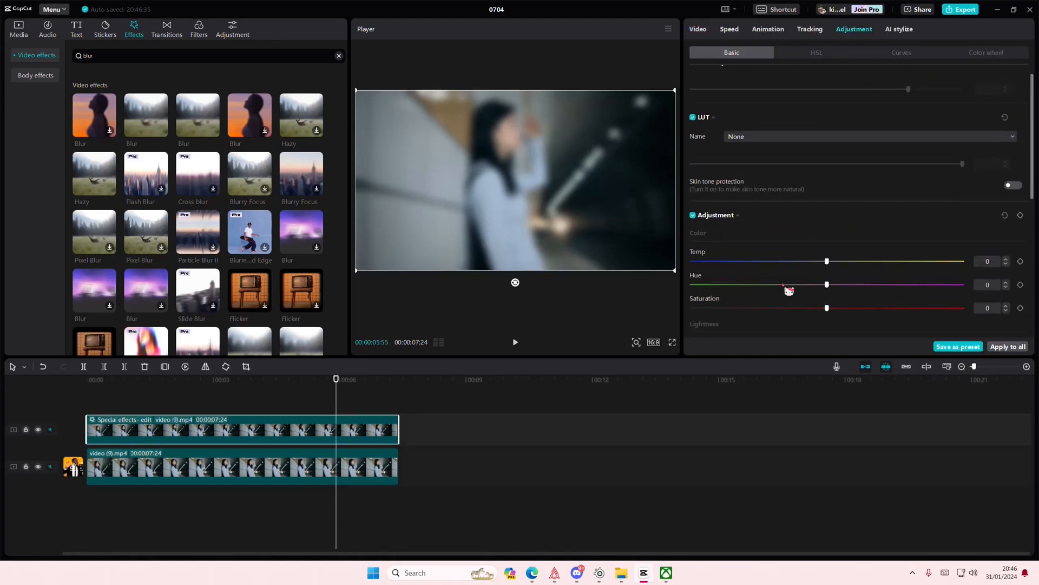
left_click(900, 53)
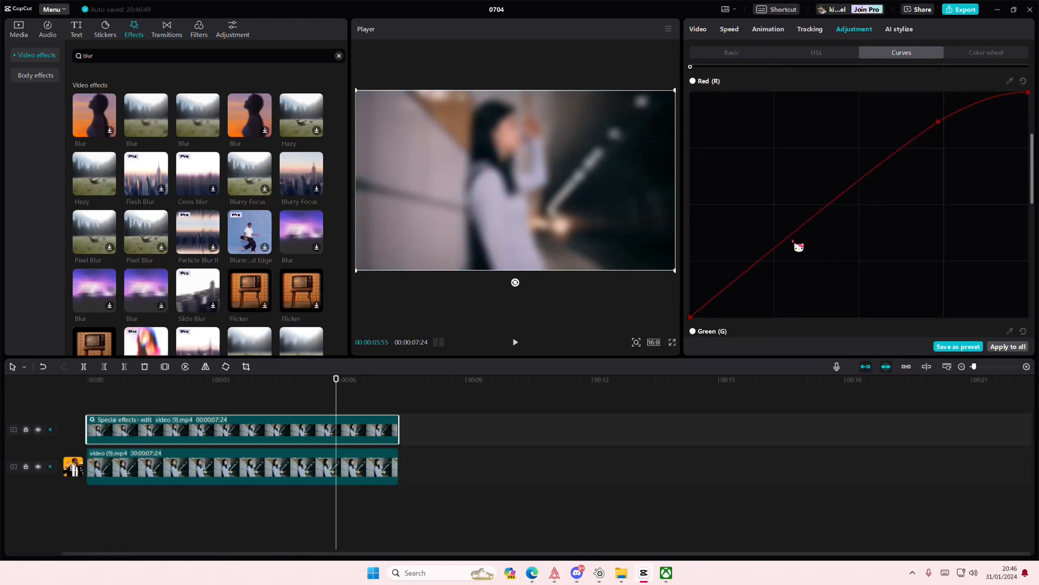
left_click_drag(799, 246, 779, 252)
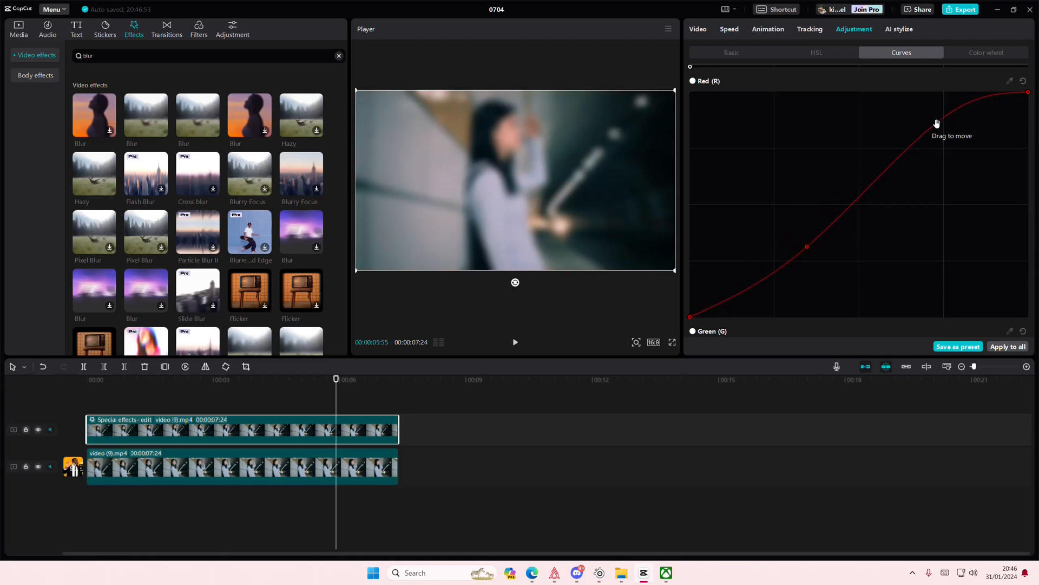
left_click_drag(936, 124, 928, 110)
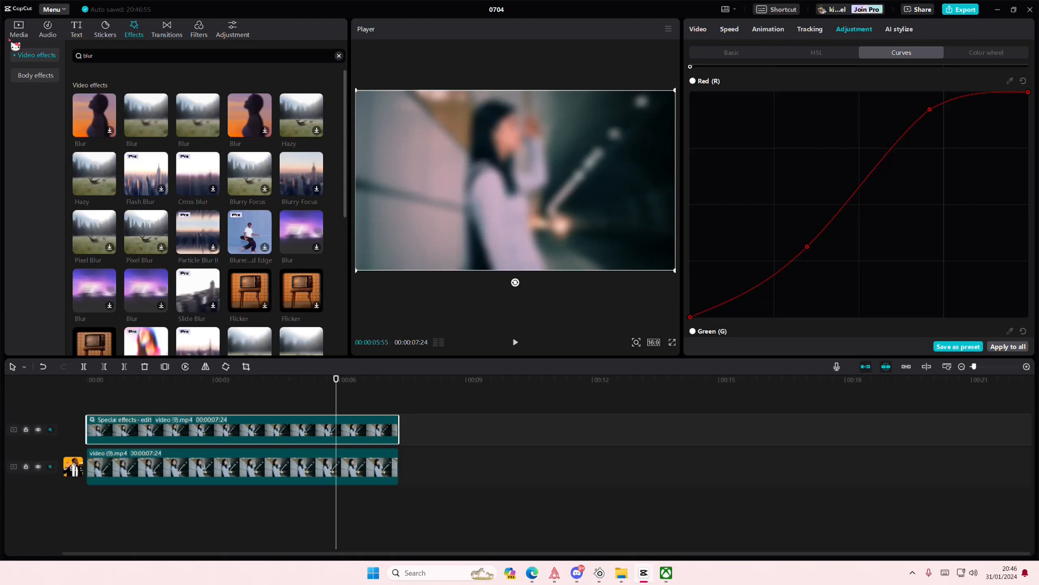
left_click(198, 29)
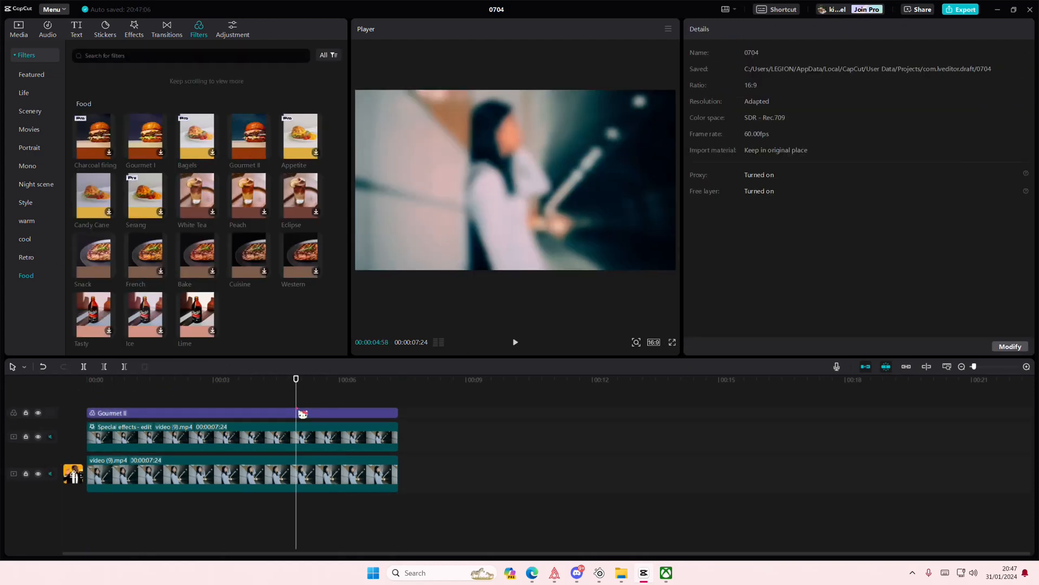
Select the blurred upper clip to bring up its blend mode options.
left_click(87, 378)
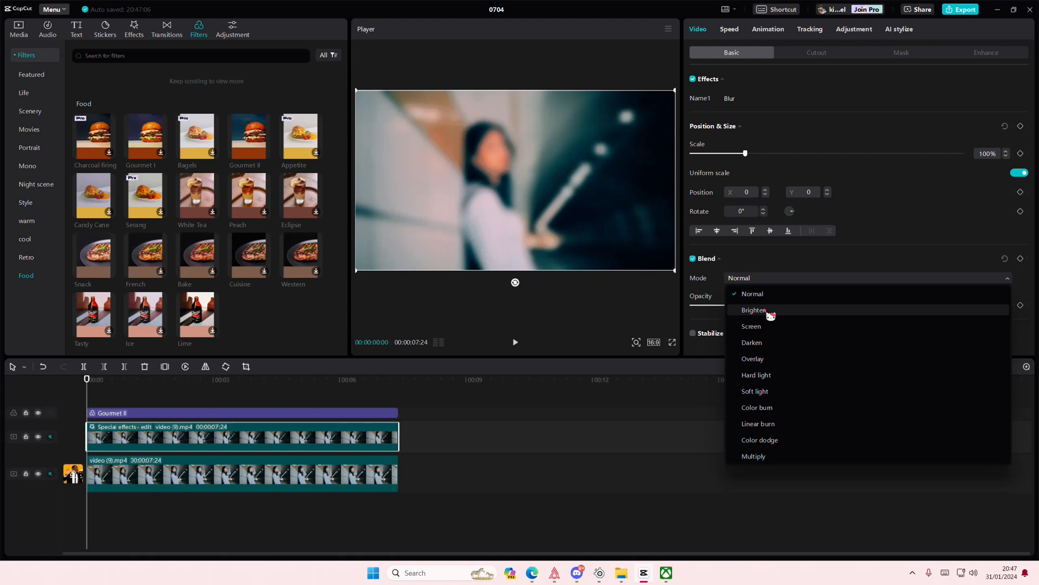
Try Brighten and other blend modes, then set Overlay with opacity at 71%.
left_click(752, 357)
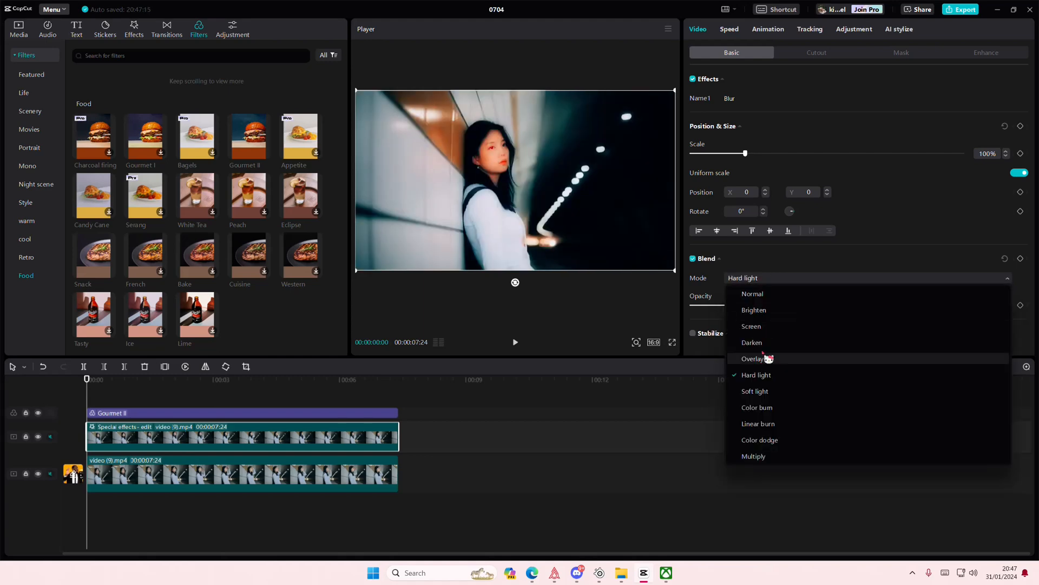
left_click(754, 309)
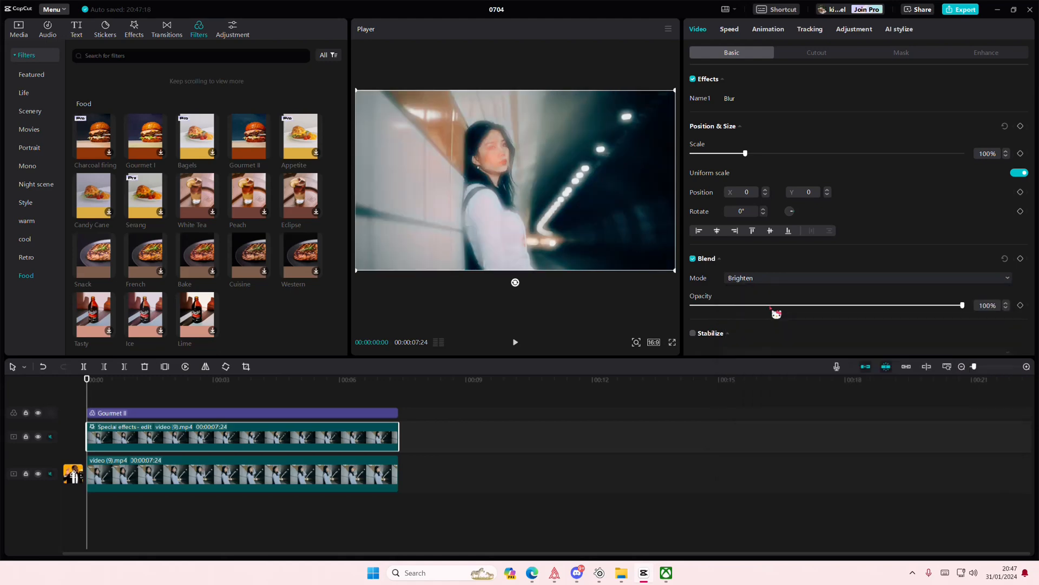
left_click(862, 278)
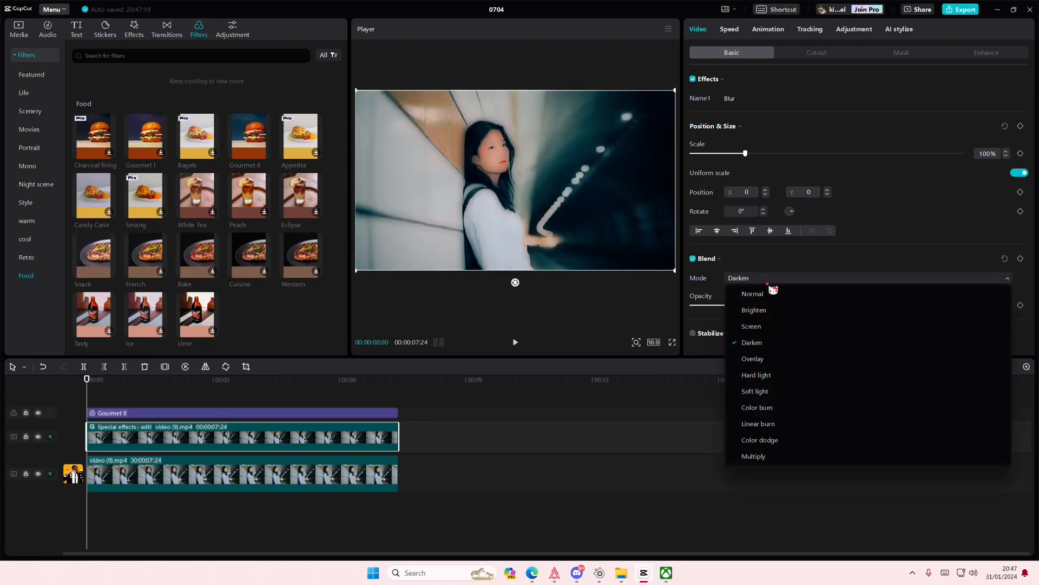
left_click(756, 375)
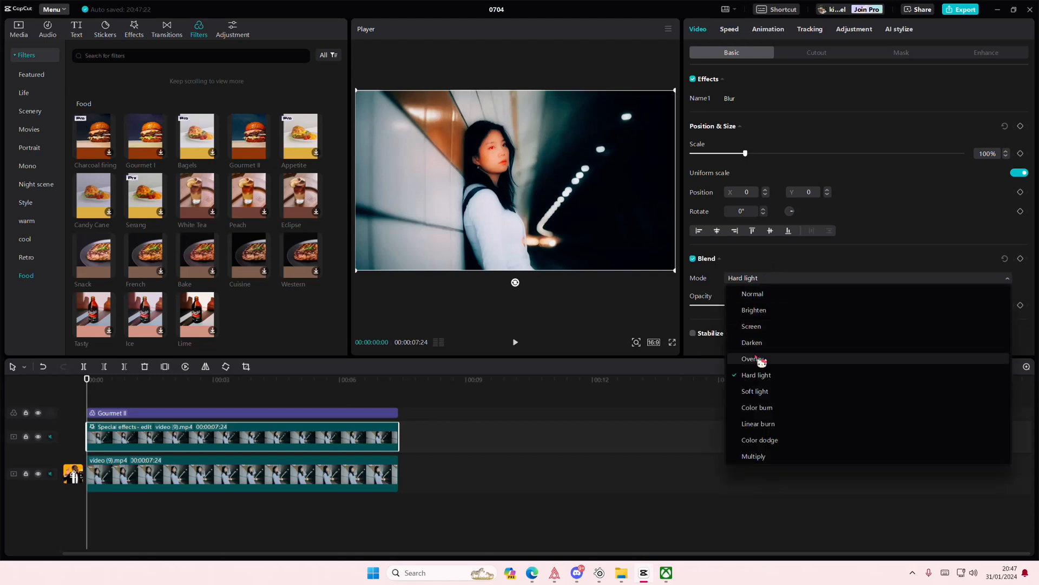
left_click(754, 390)
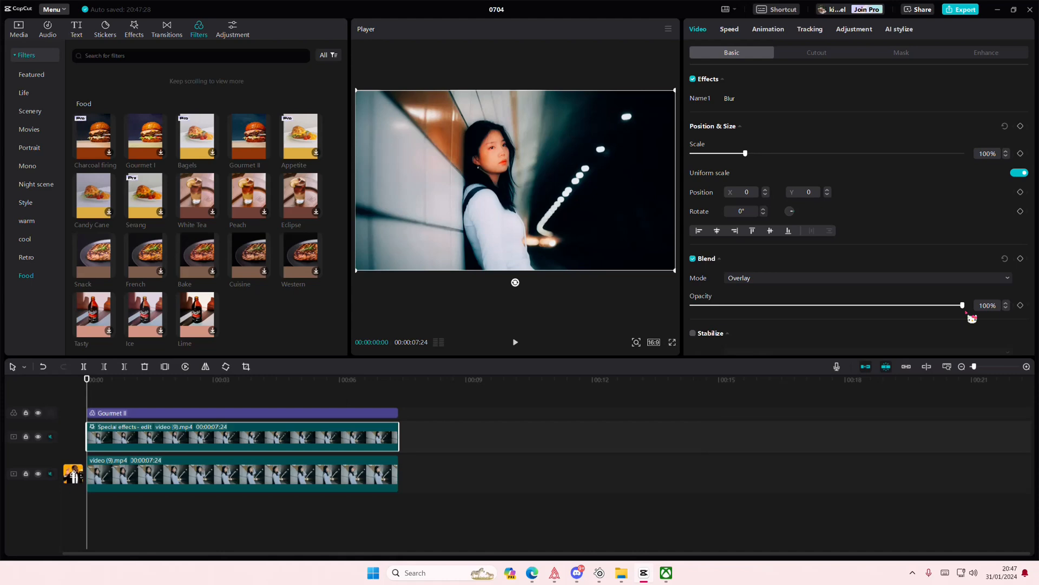
left_click_drag(962, 305, 884, 305)
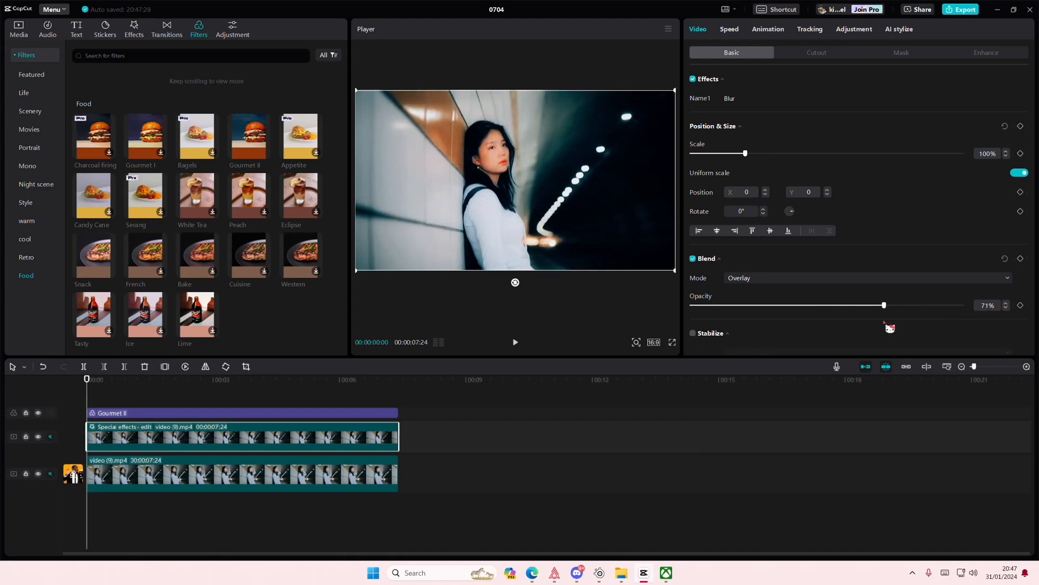
left_click_drag(883, 305, 871, 305)
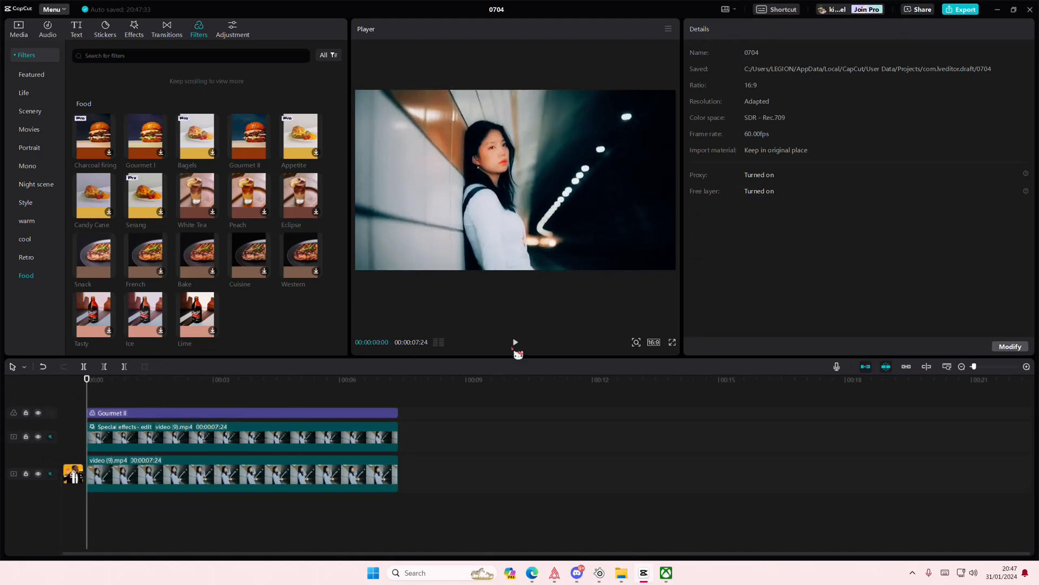
left_click(514, 342)
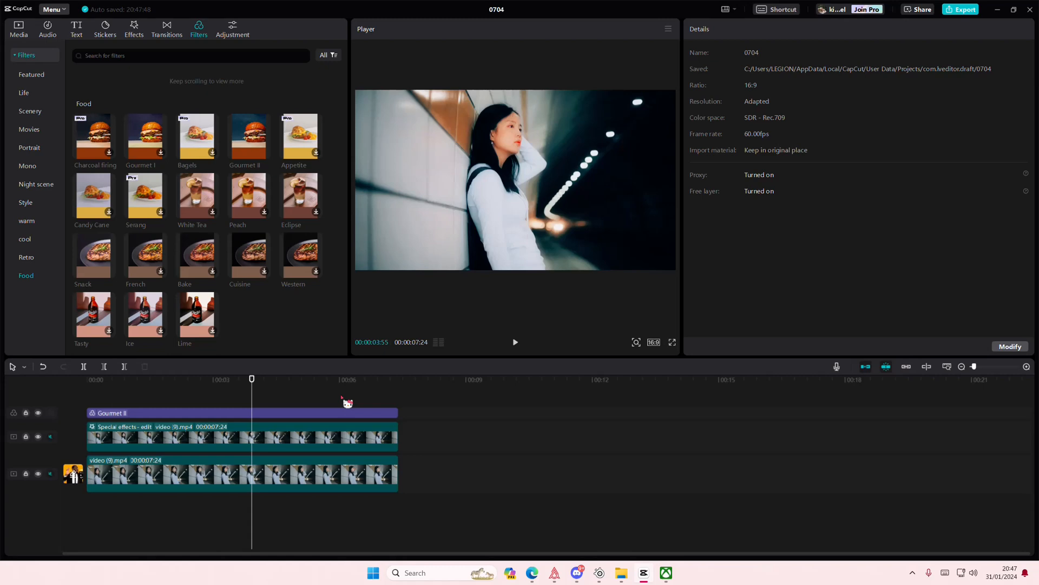
mouse_move(882, 535)
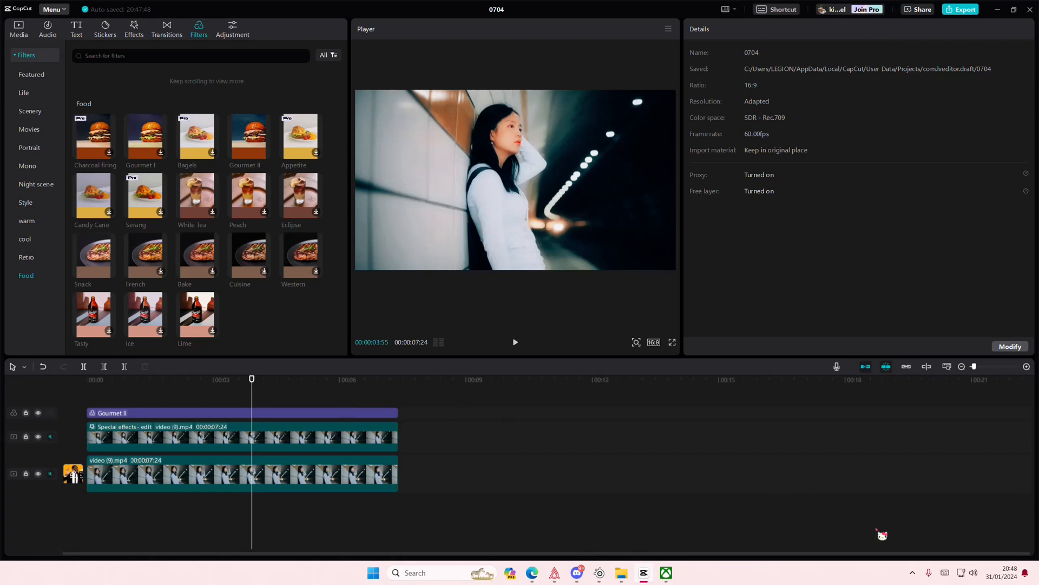